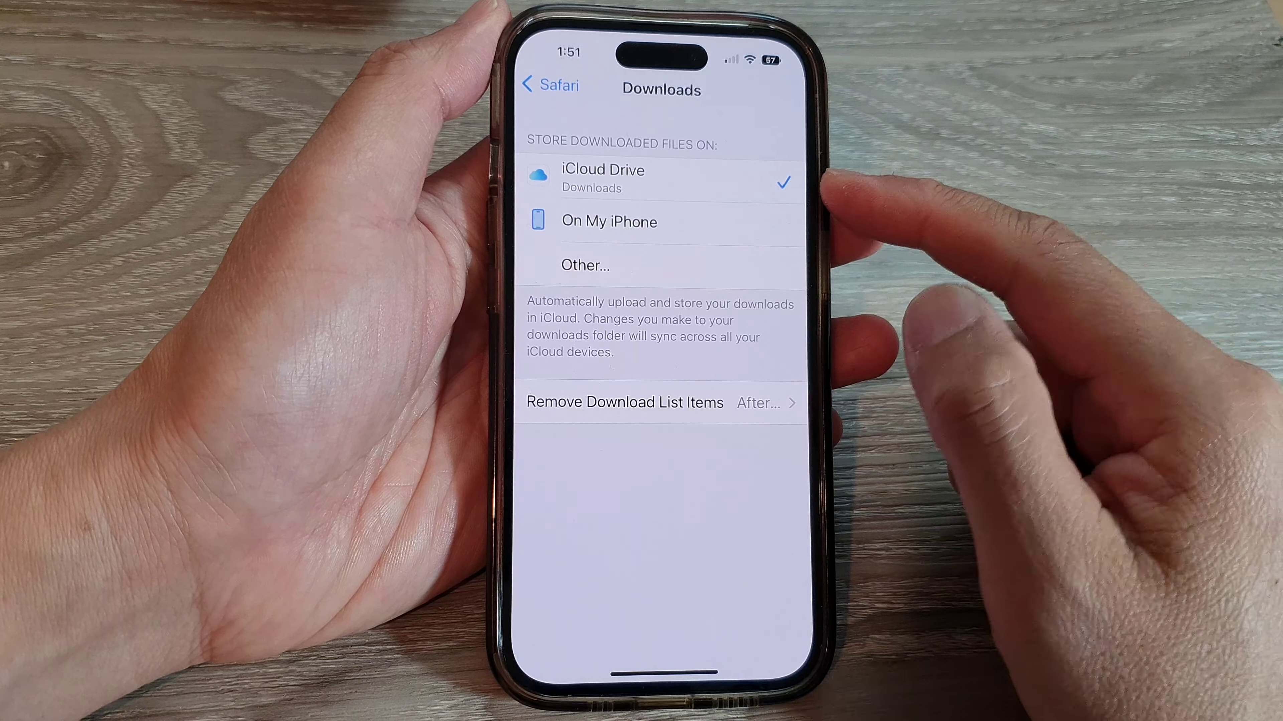
Step: Store Safari downloads On My iPhone in the 'My downloads' folder instead of iCloud Drive
{"action": "left_click", "coordinate": [610, 222]}
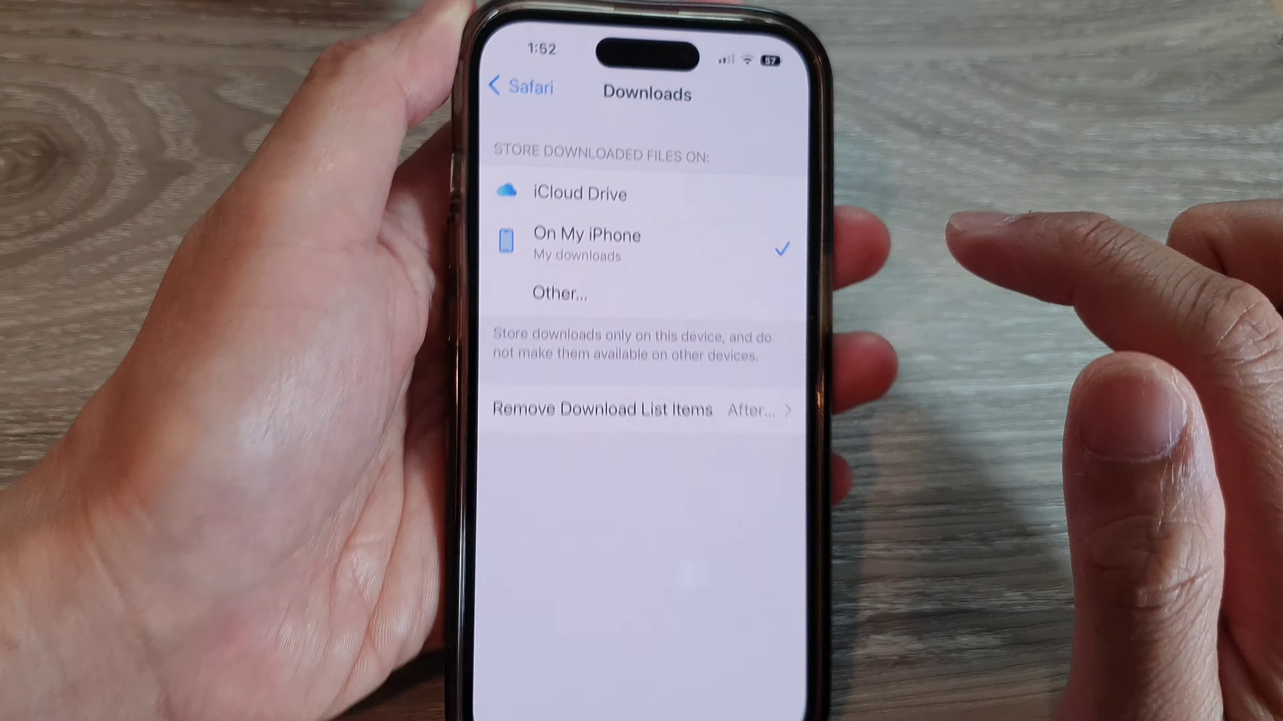
{"action": "left_click", "coordinate": [521, 88]}
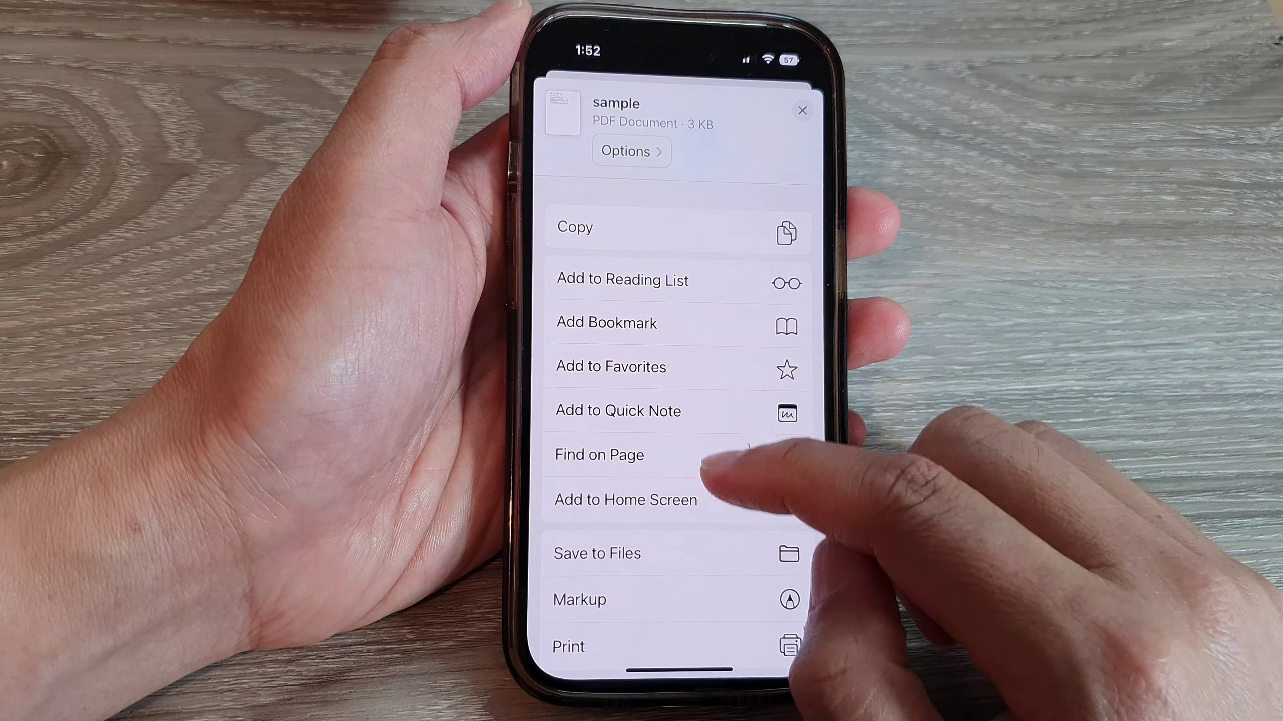
Step: Save the sample PDF via Save to Files into On My iPhone > Downloads
{"action": "left_click", "coordinate": [597, 553]}
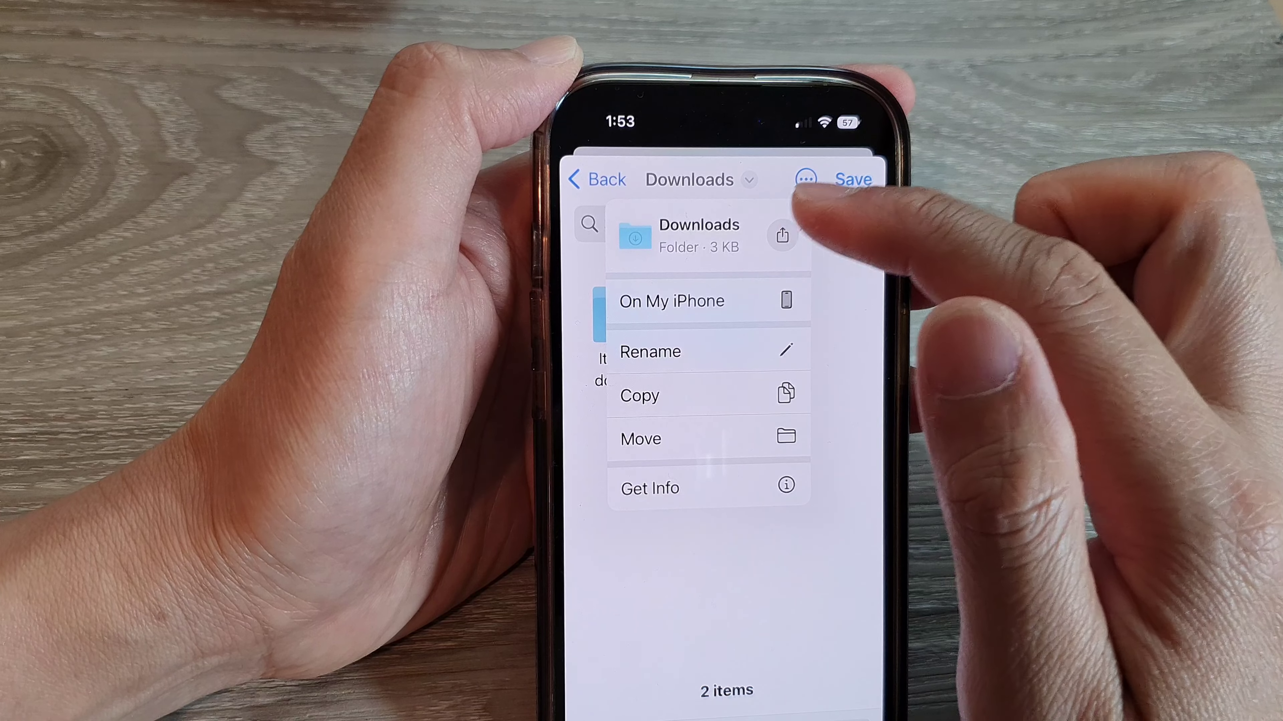
{"action": "left_click", "coordinate": [672, 301]}
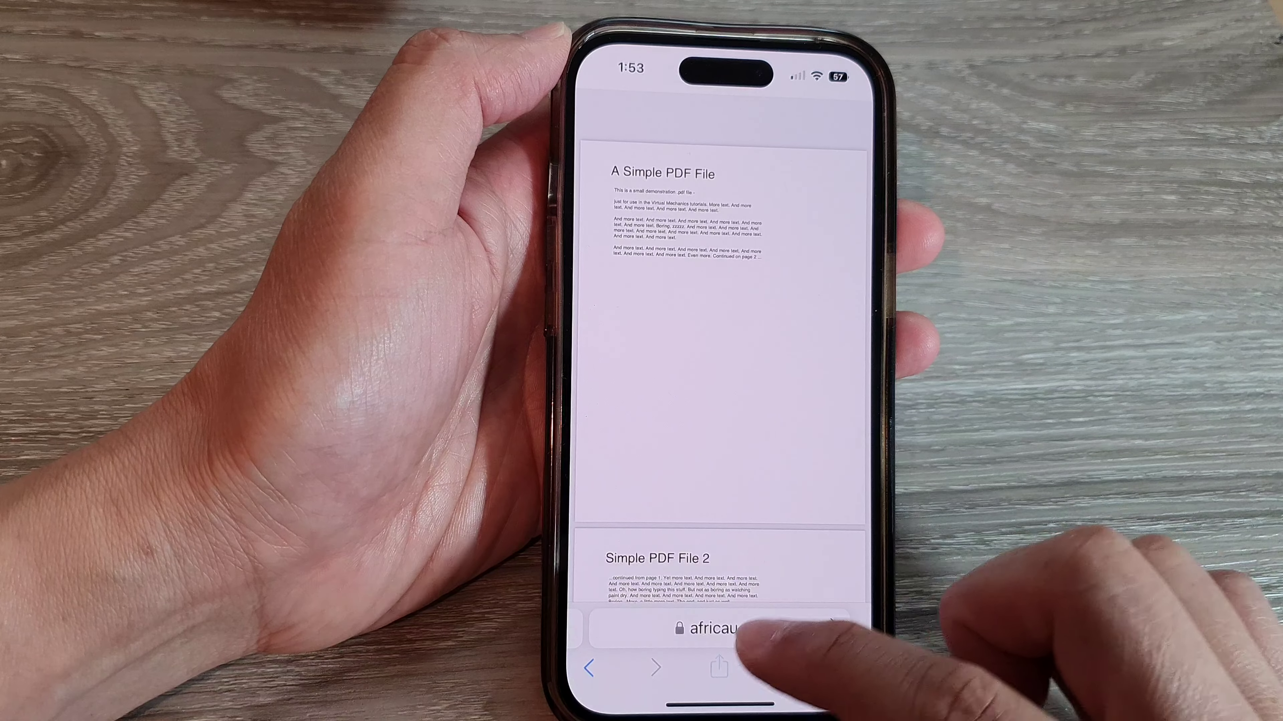
Step: Leave Safari and open the Files app on its Recents tab showing the saved sample PDF
{"action": "left_click", "coordinate": [716, 668]}
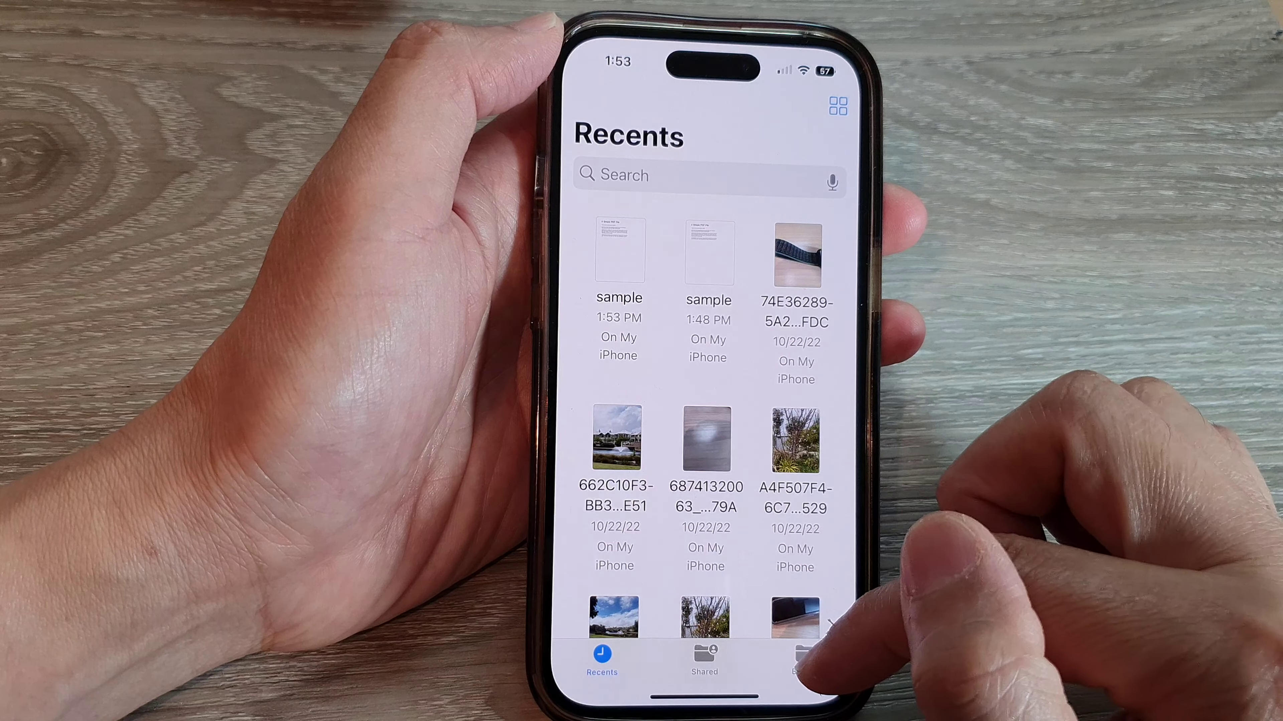
Step: Browse to the On My iPhone location listing Downloads, Move to iOS and Slideshow folders
{"action": "left_click", "coordinate": [805, 658]}
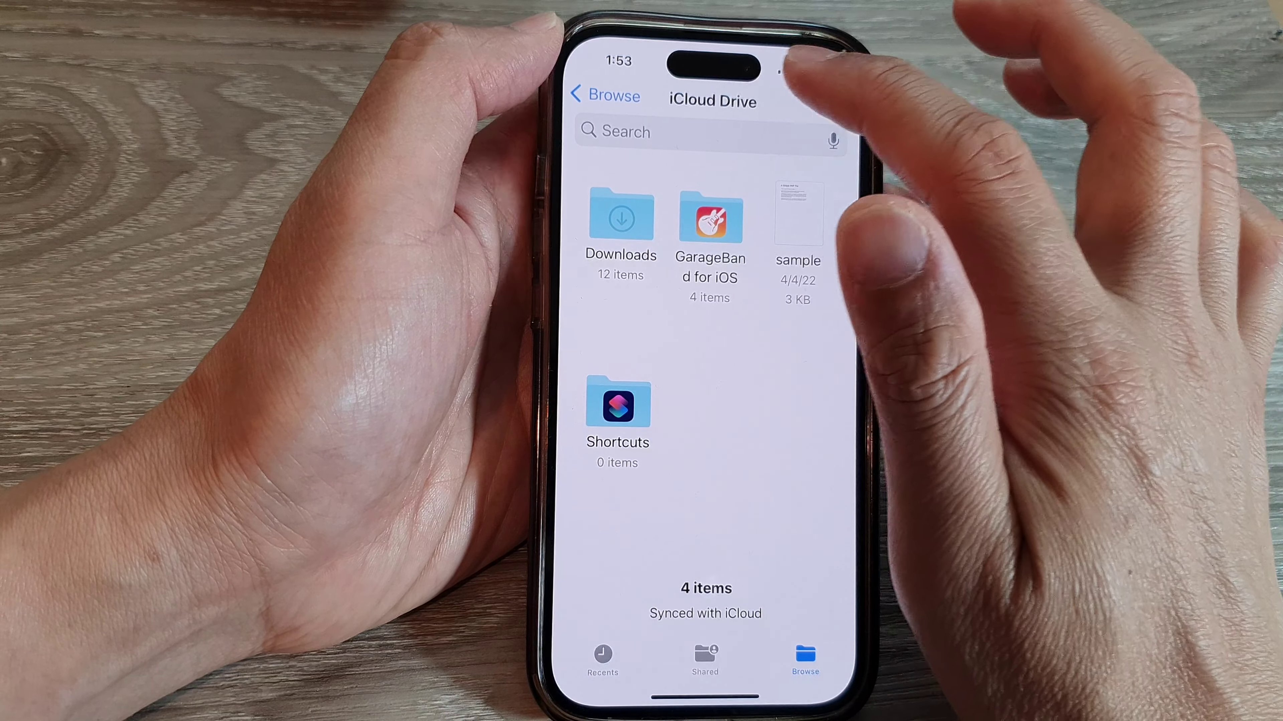
{"action": "left_click", "coordinate": [608, 96]}
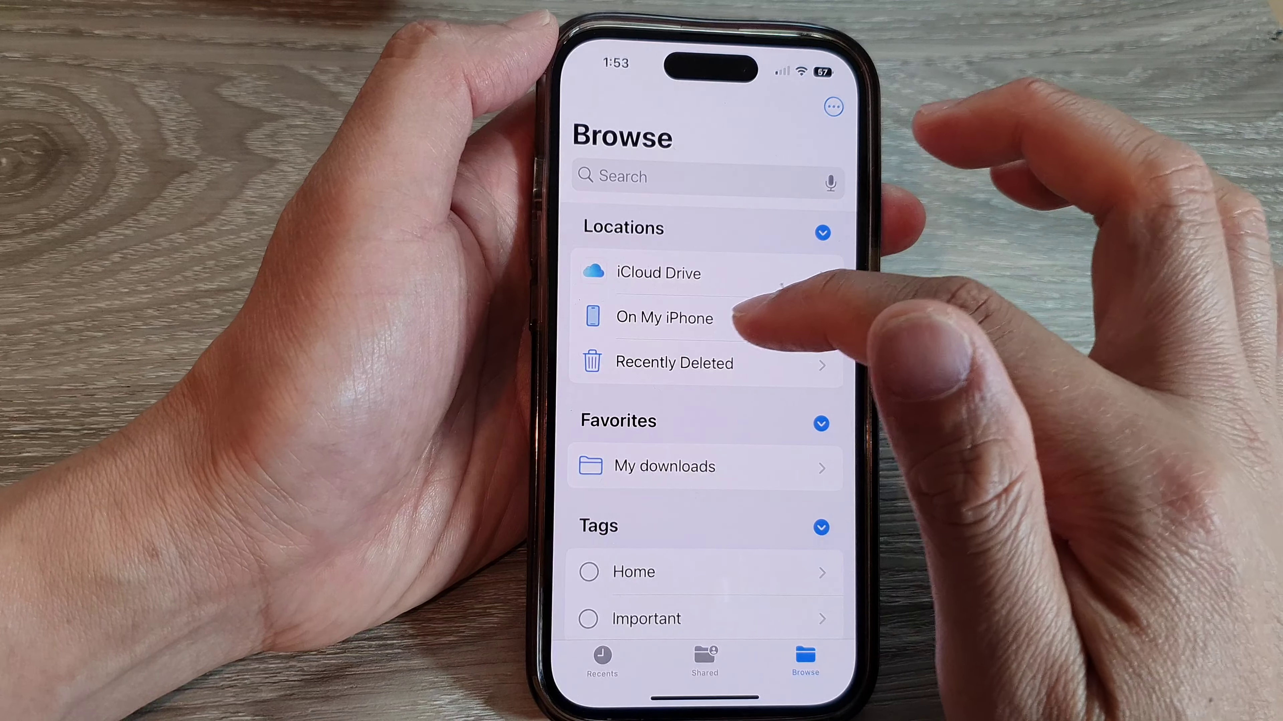
{"action": "left_click", "coordinate": [664, 317]}
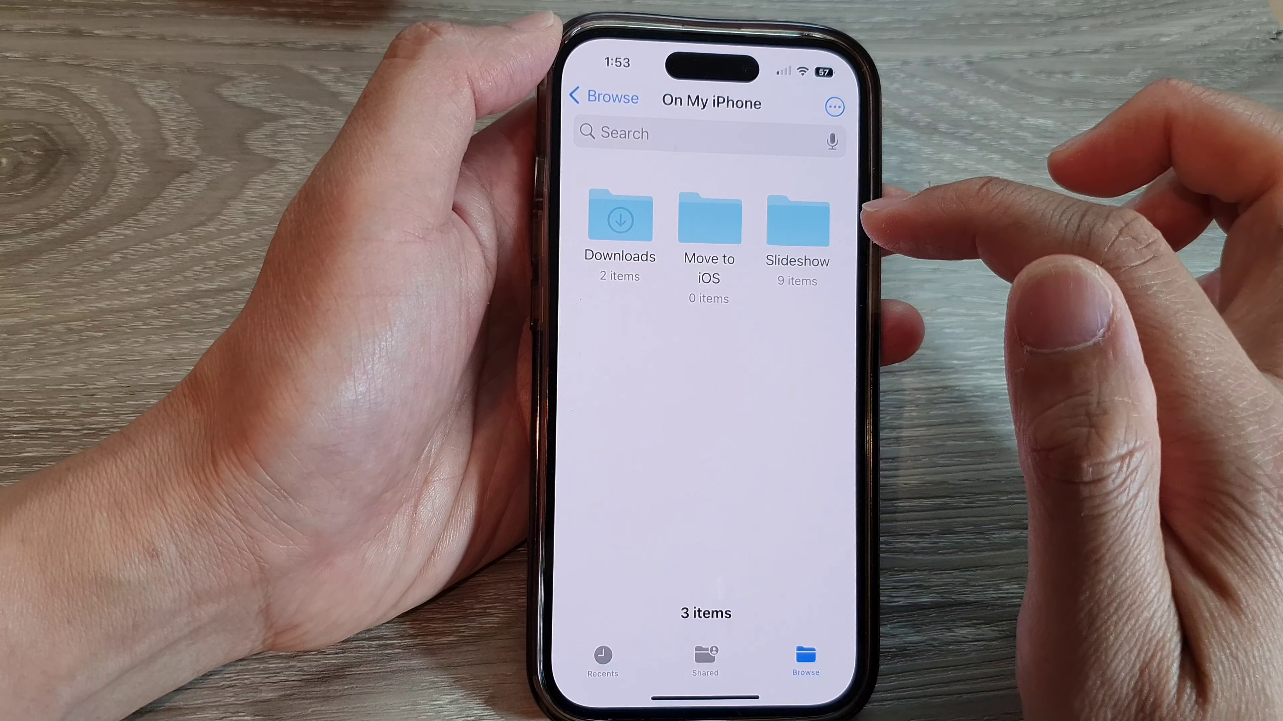